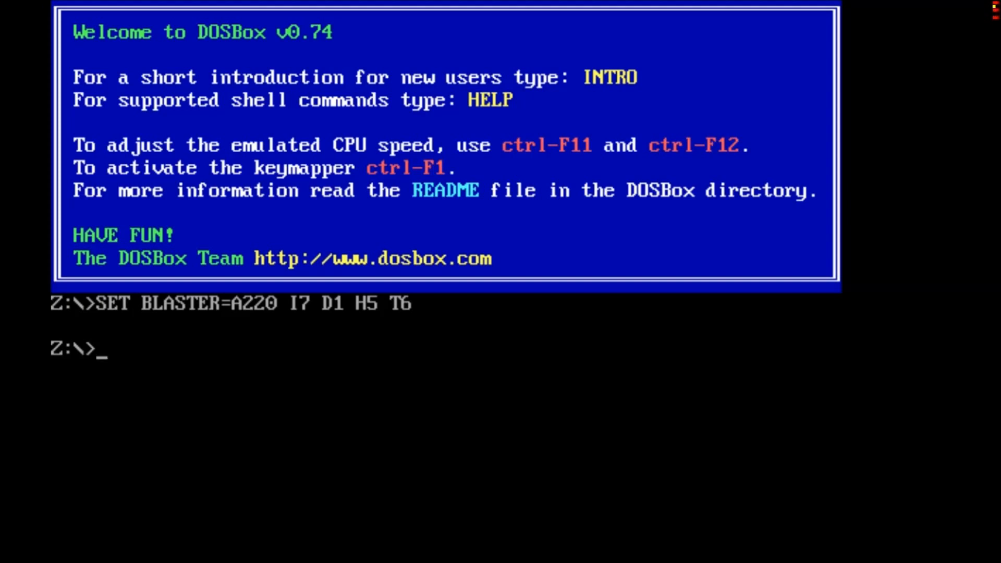
Mount the local c:/old folder as drive C with 'mount c c:/old', then switch to C:.
type("mount c c:/")
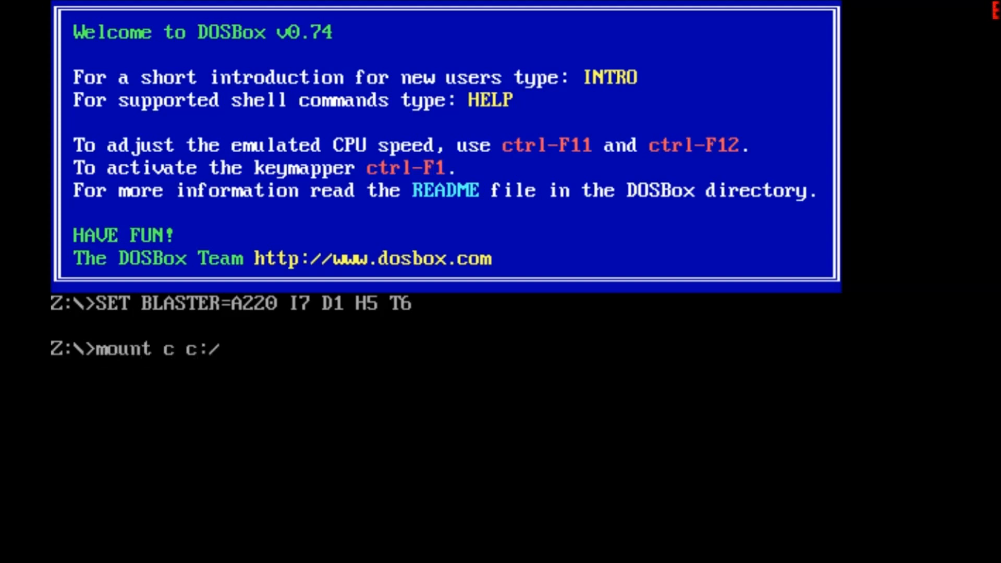
type("old")
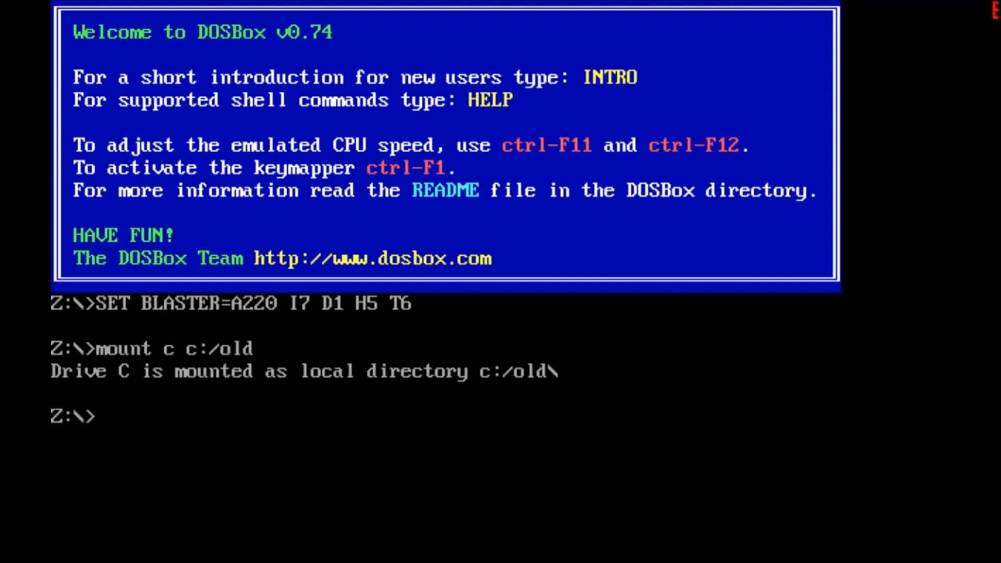
type("c")
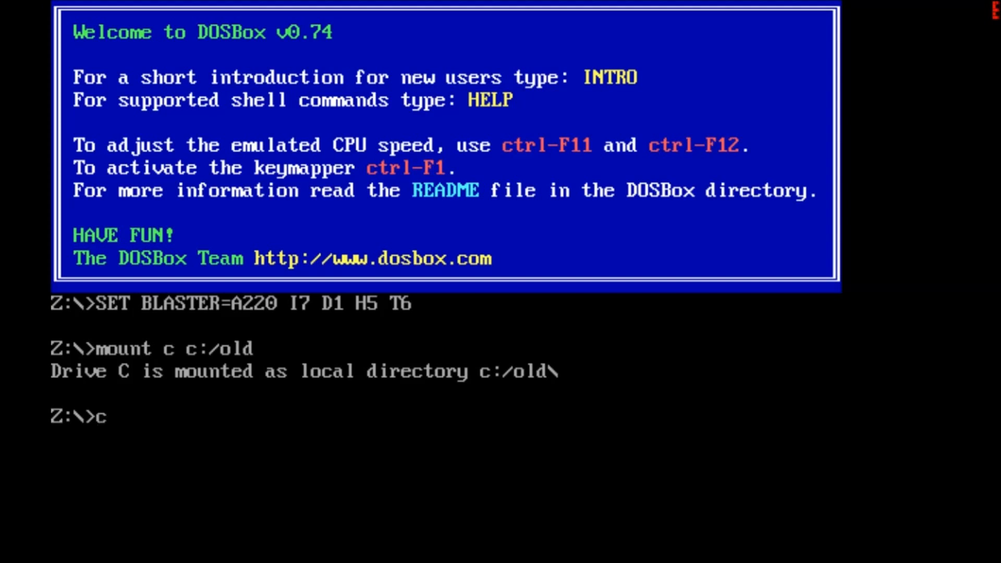
type(":/")
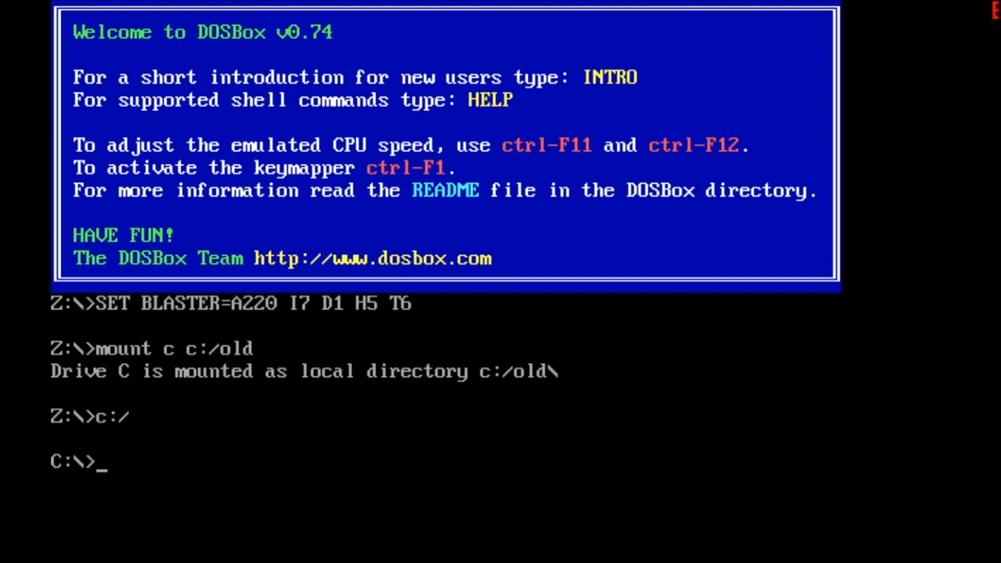
Try 'cd Doom', which fails with 'Unable to change to: Doom', and start another cd command.
type("cd")
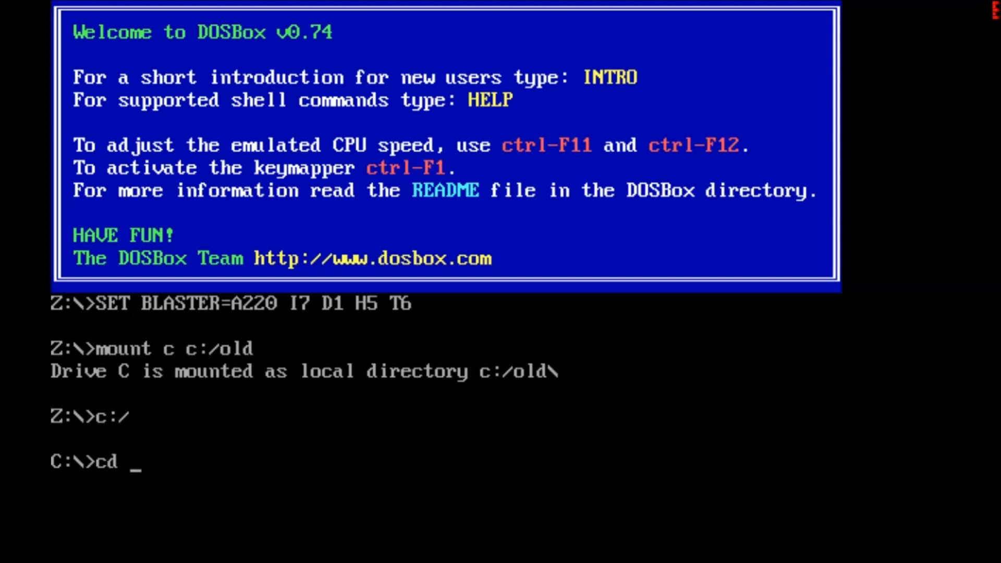
type("Doom")
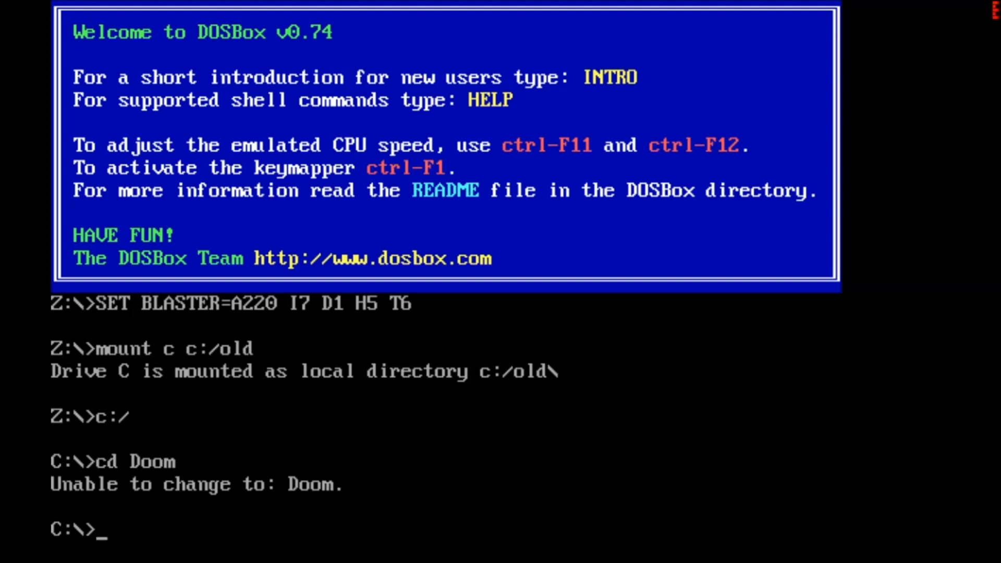
type("cd")
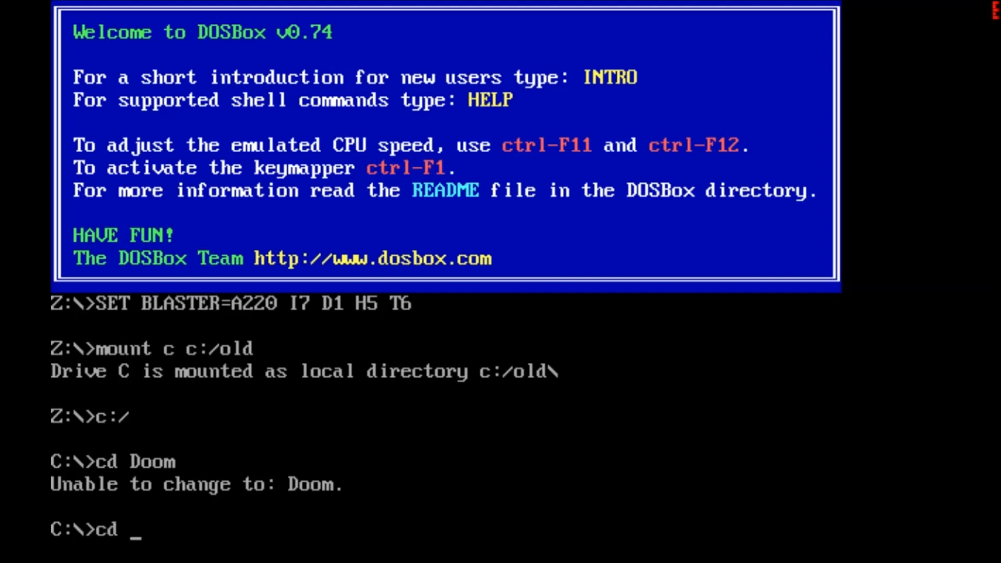
Change into the wolf-3d directory, then into the nested wolf-3d folder inside it.
type("wold")
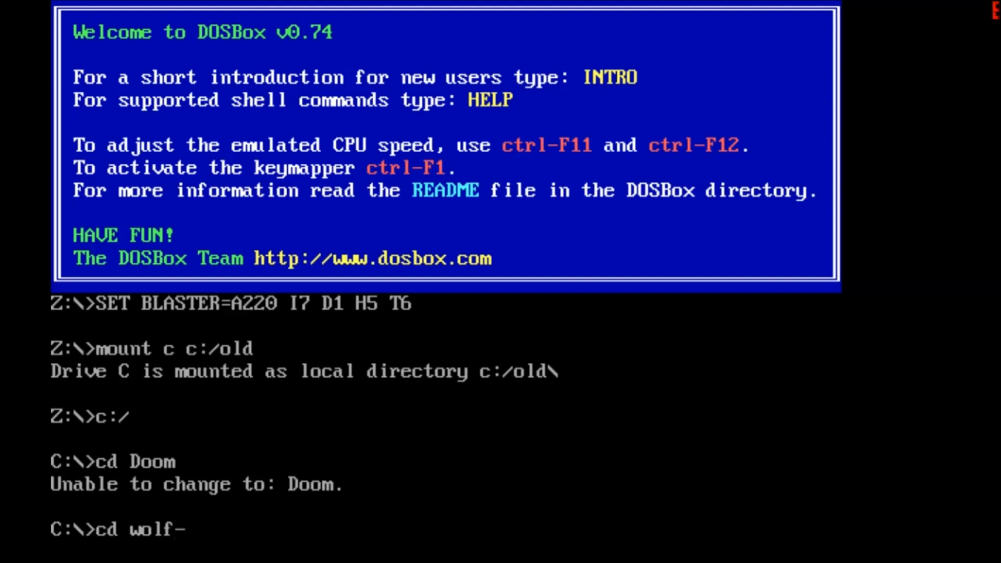
type("3d")
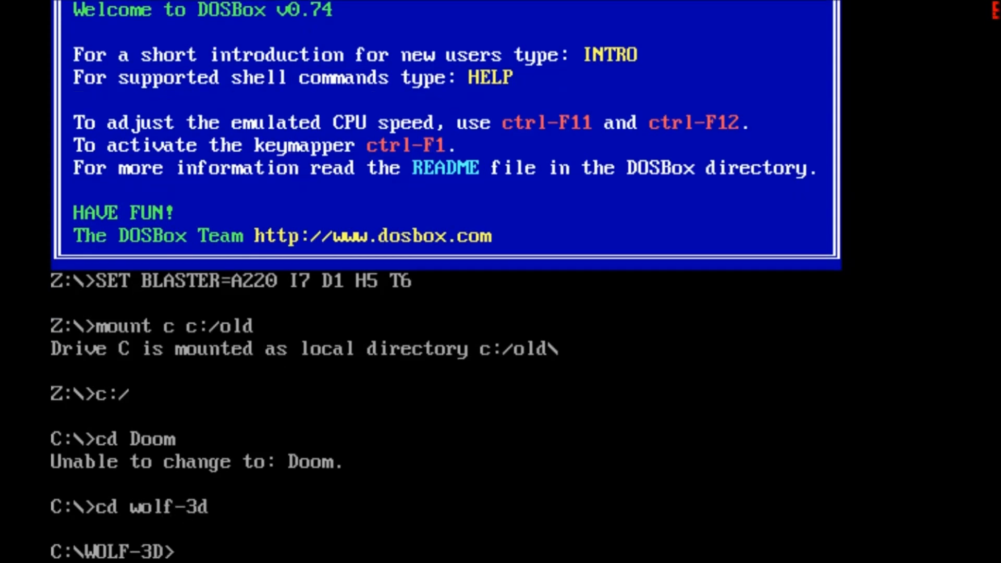
type("cd")
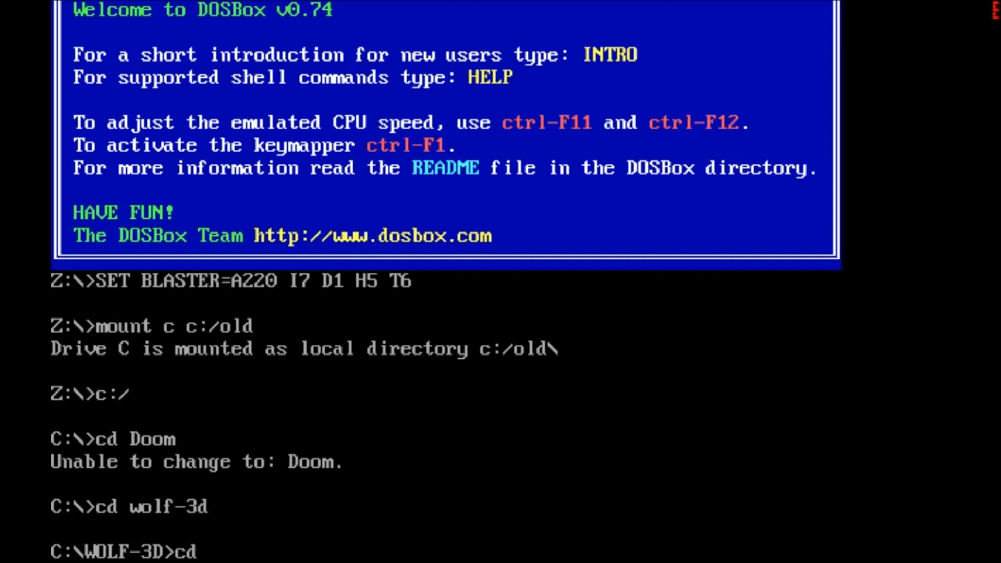
type("woll")
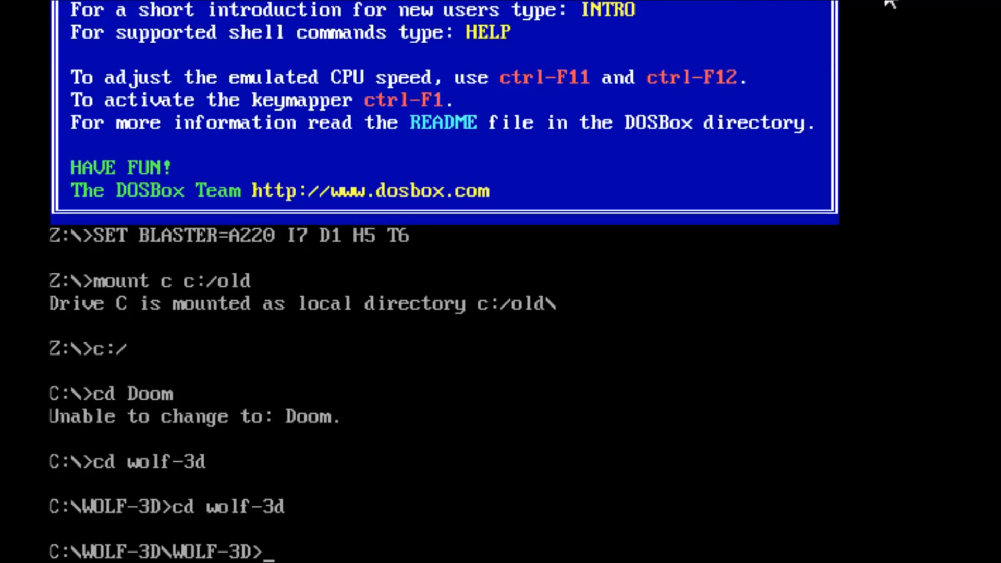
mouse_move(873, 72)
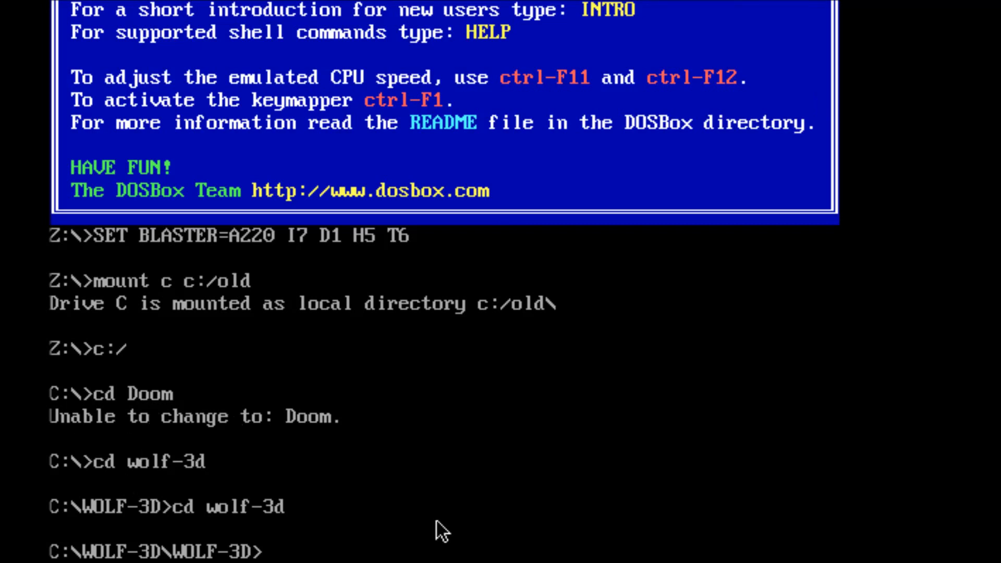
mouse_move(118, 410)
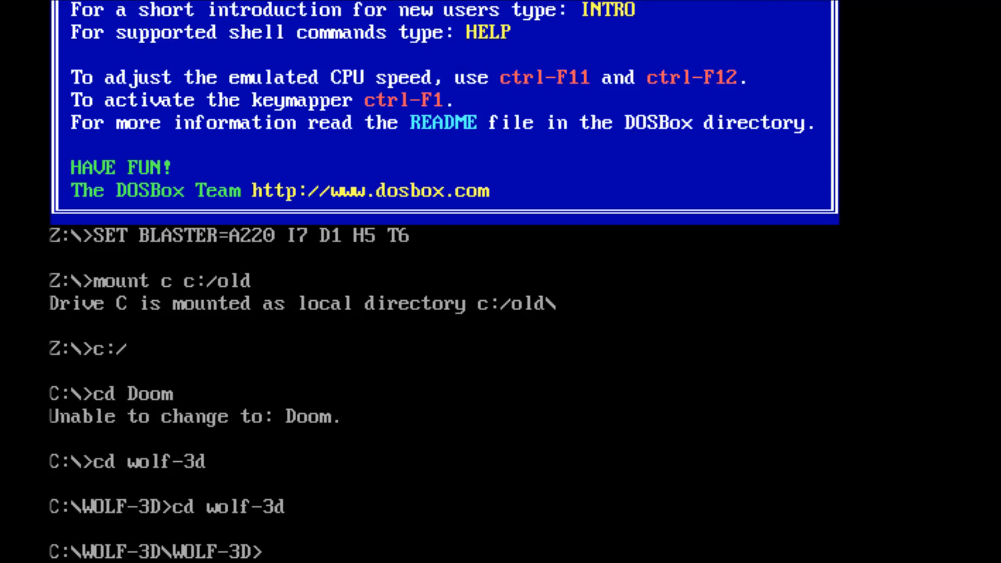
mouse_move(284, 429)
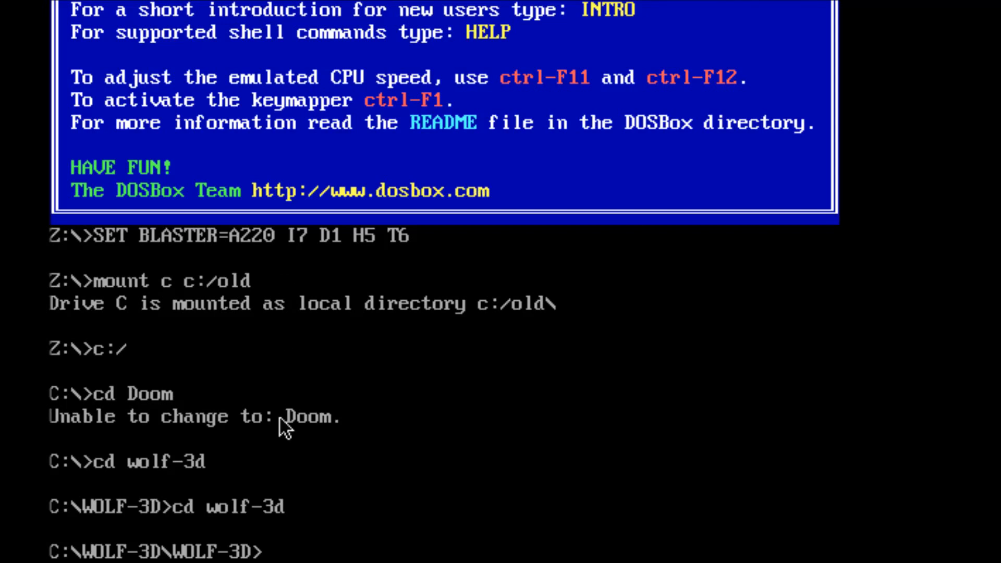
mouse_move(554, 441)
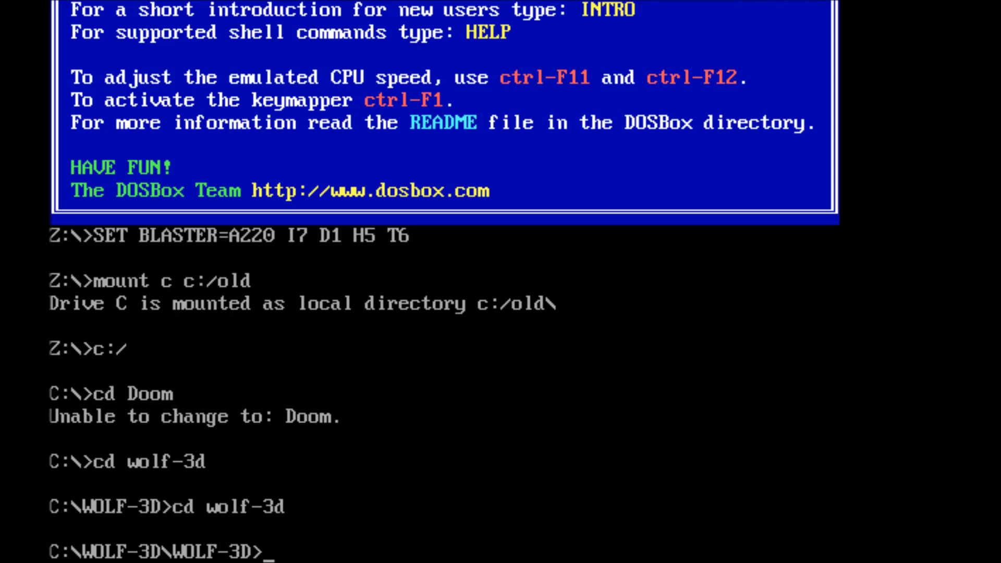
mouse_move(719, 256)
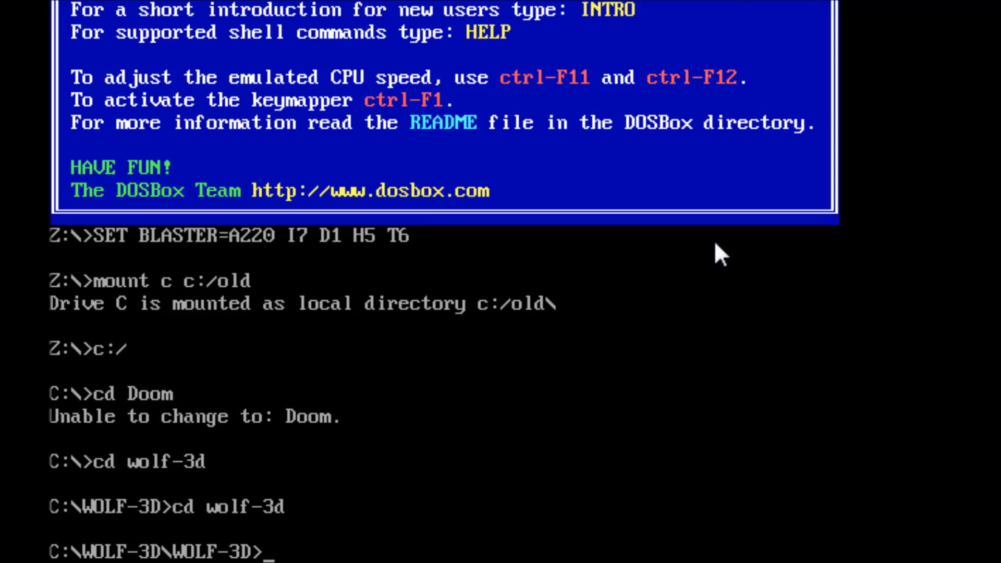
mouse_move(702, 255)
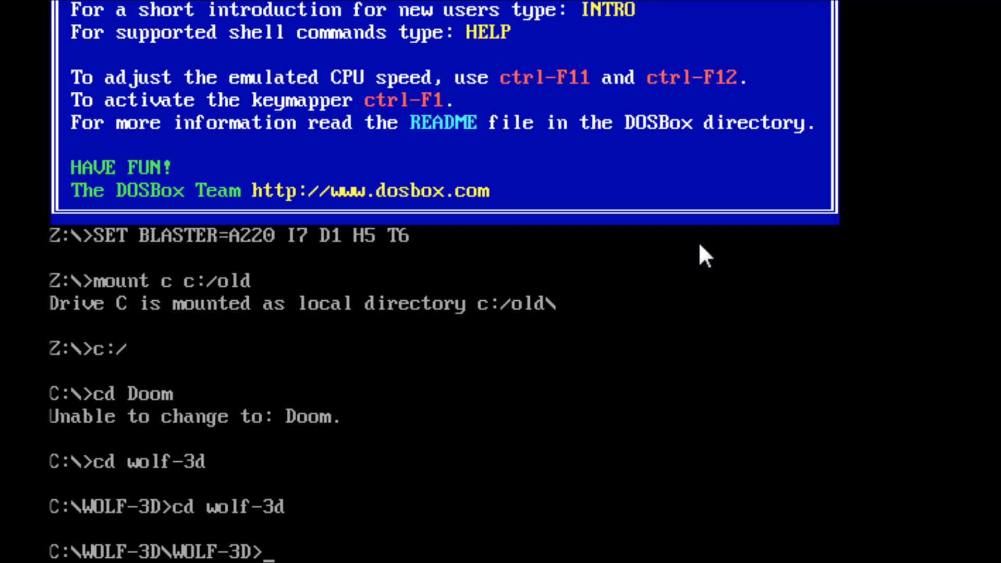
mouse_move(54, 520)
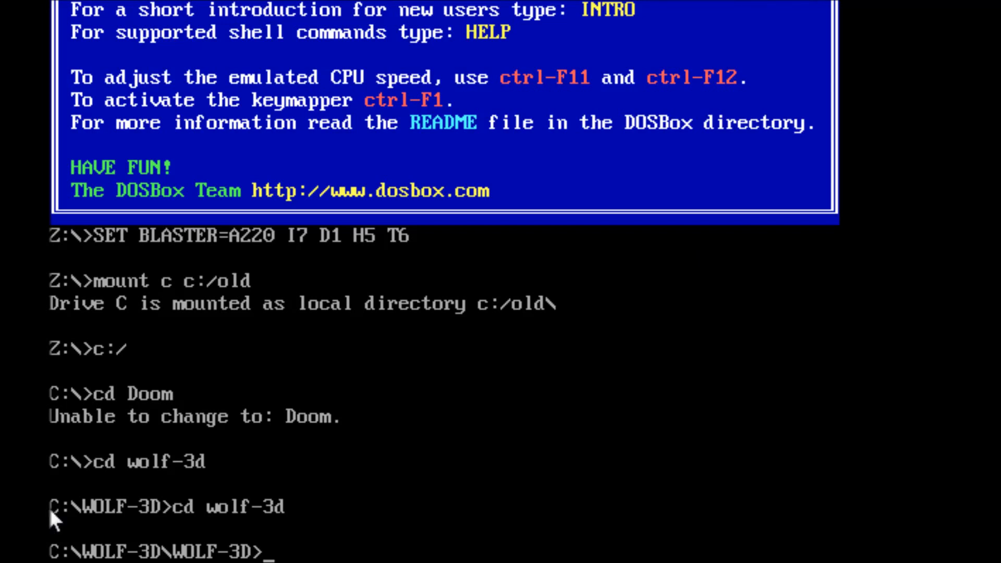
mouse_move(89, 16)
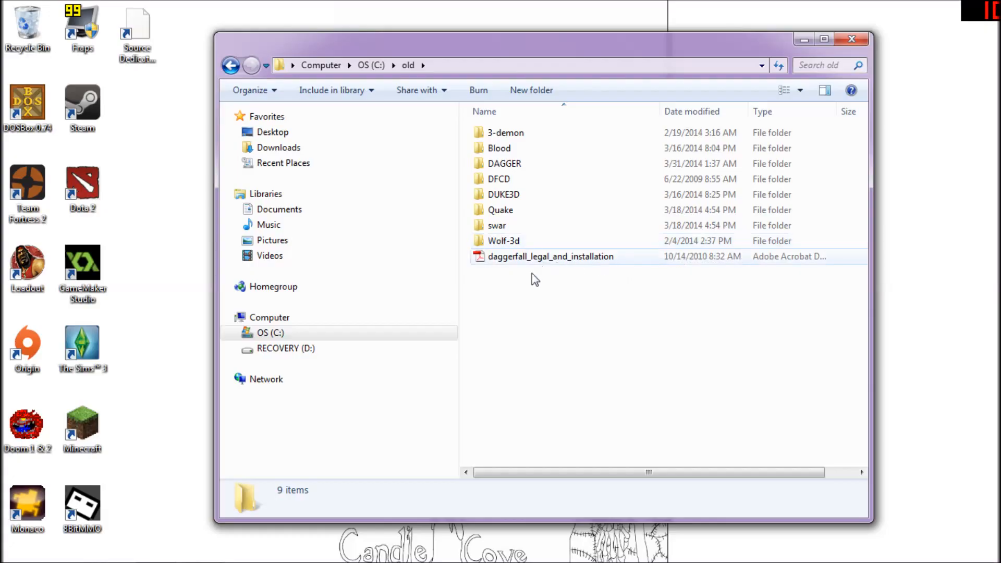
Create a new folder named 'Doom' inside C:\old, then close the Explorer window.
right_click(535, 279)
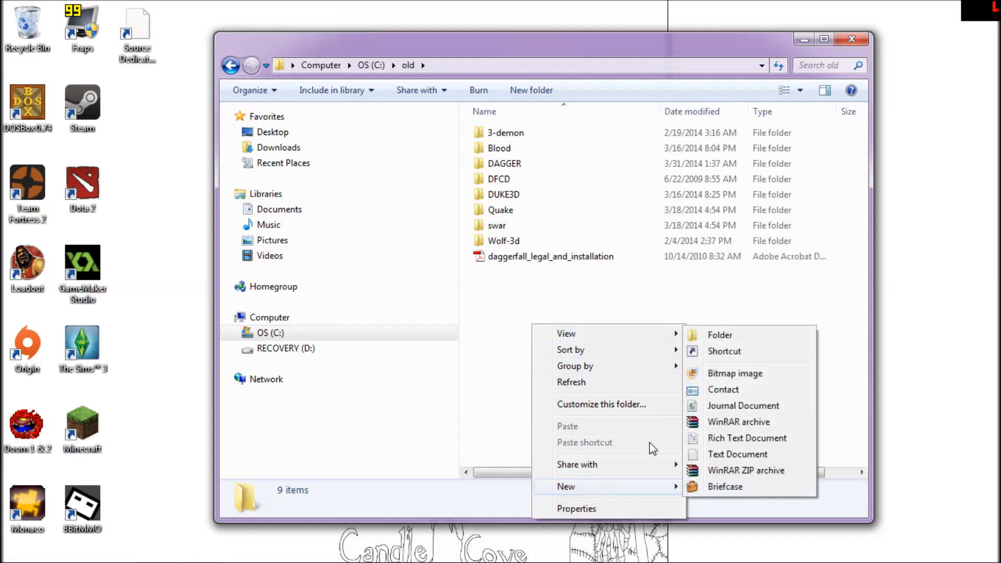
left_click(719, 334)
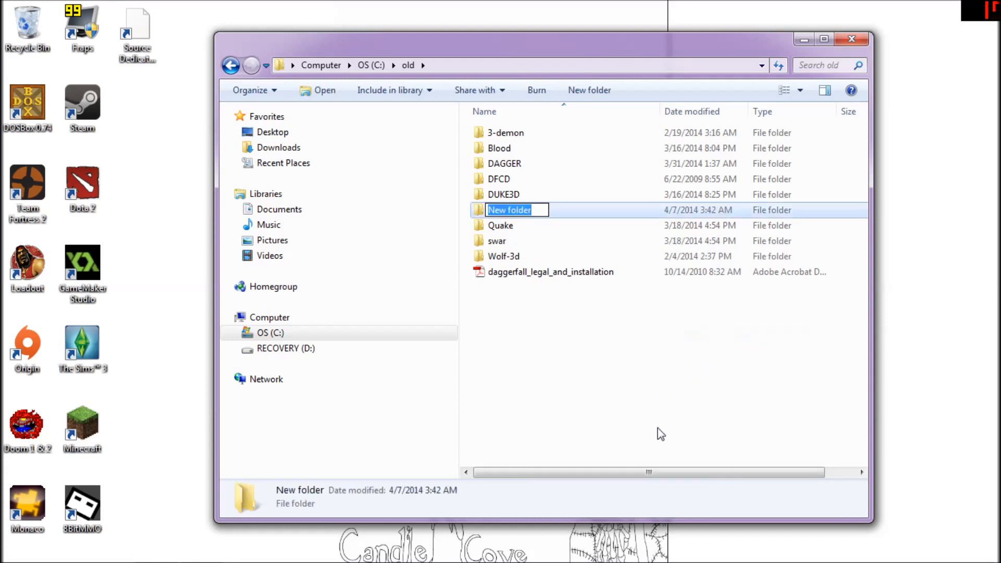
type("Domo")
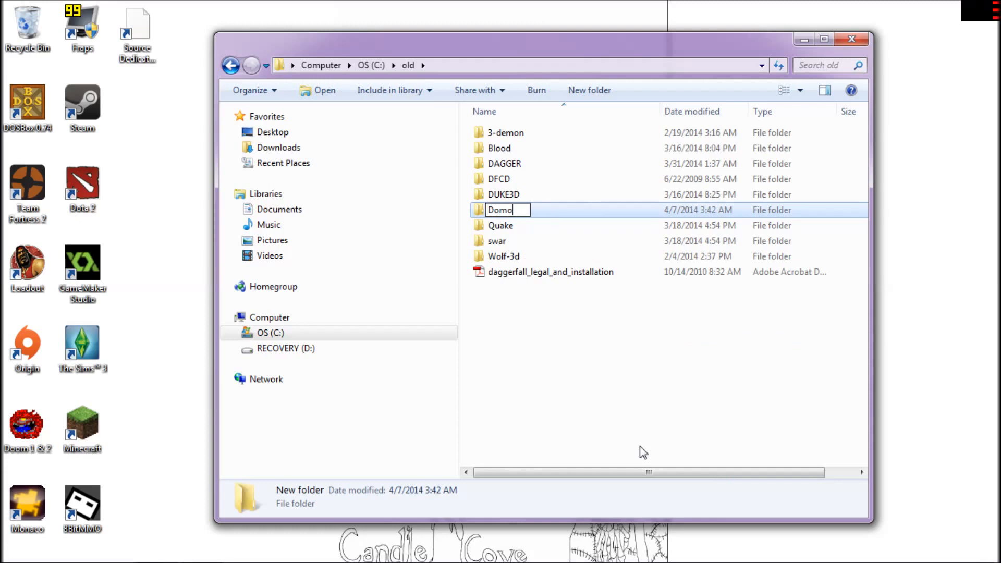
key("BackSpace")
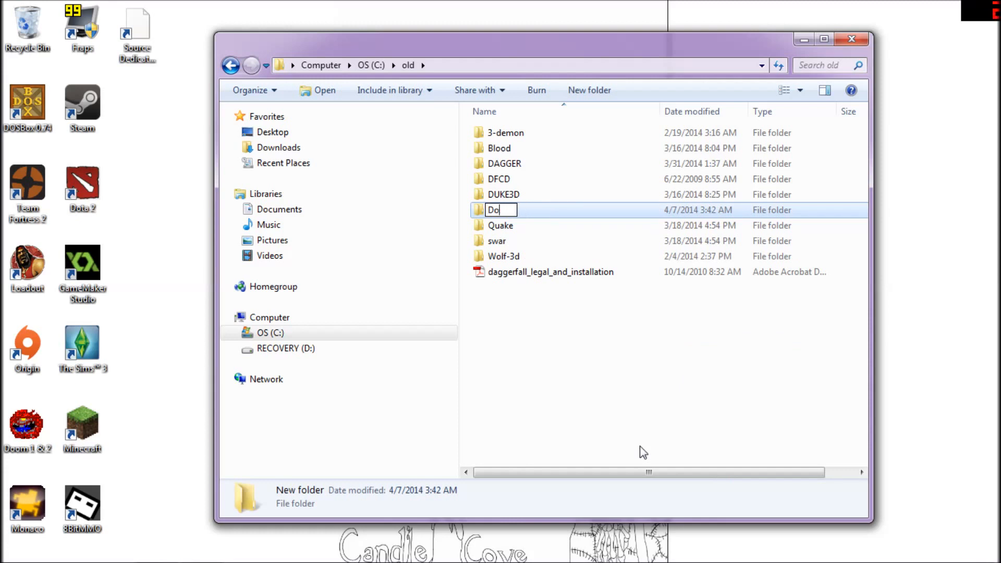
type("om")
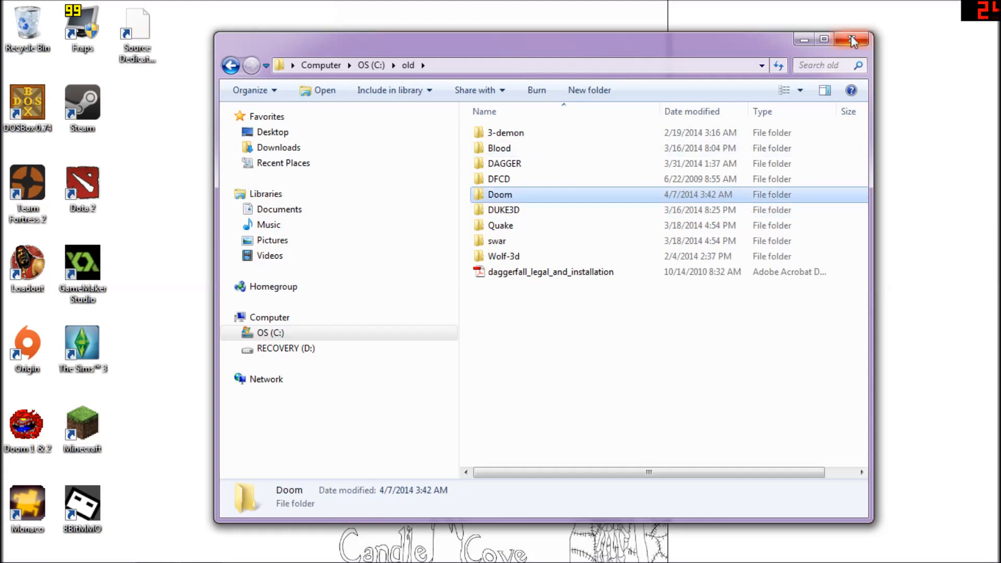
left_click(853, 39)
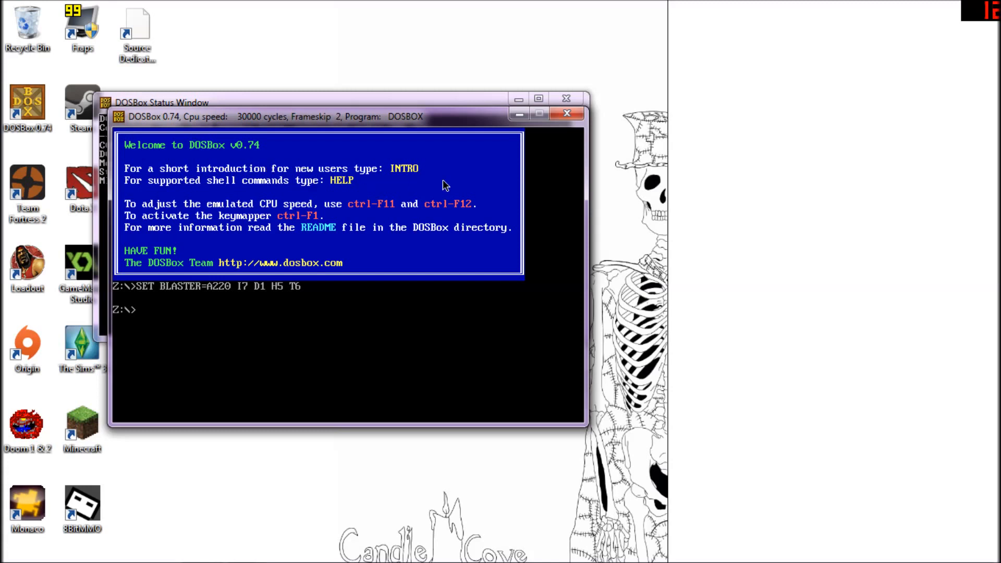
mouse_move(421, 258)
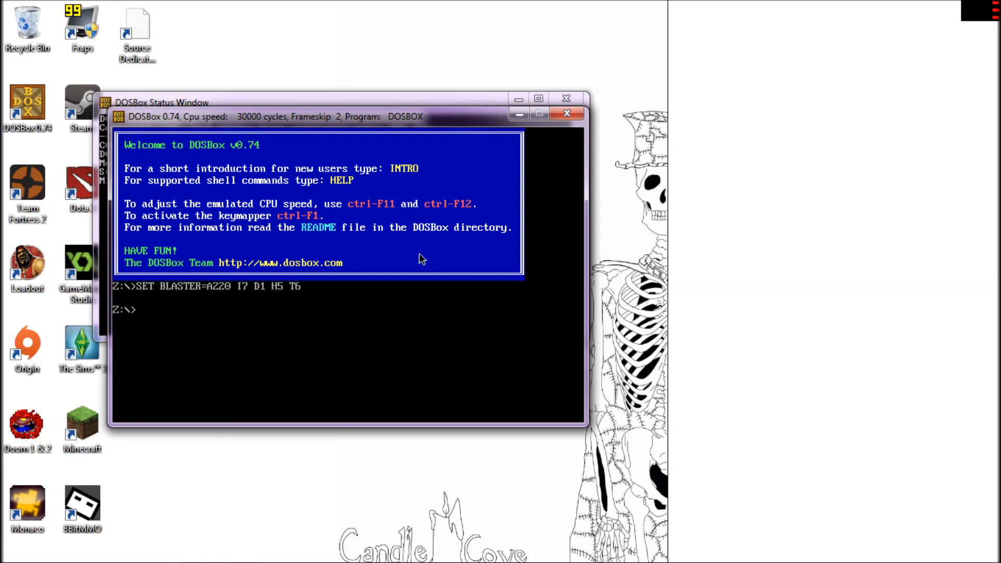
Remount c:/old as drive C, switch to C:, cd into doom and run dir.
type("mount c c")
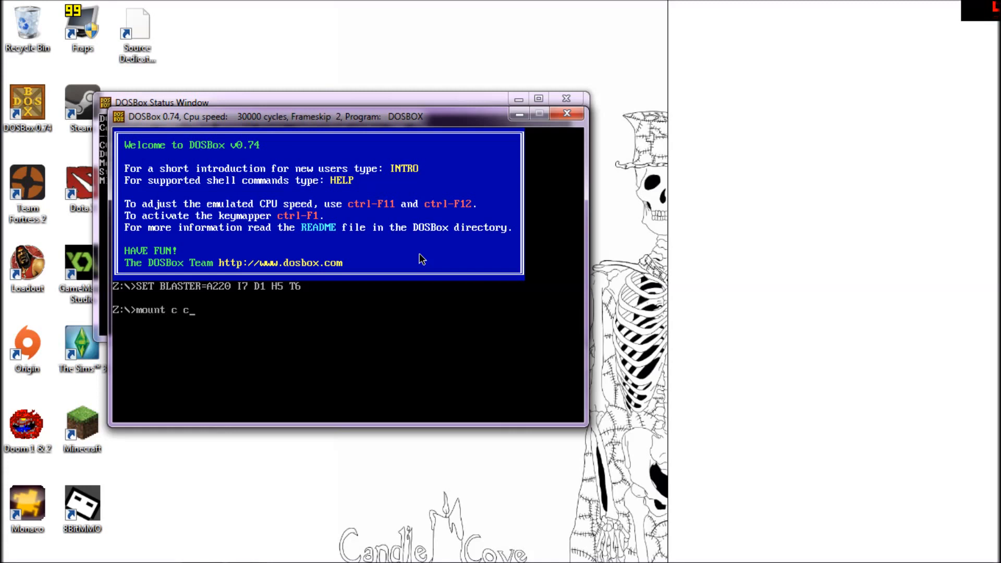
type(":/old")
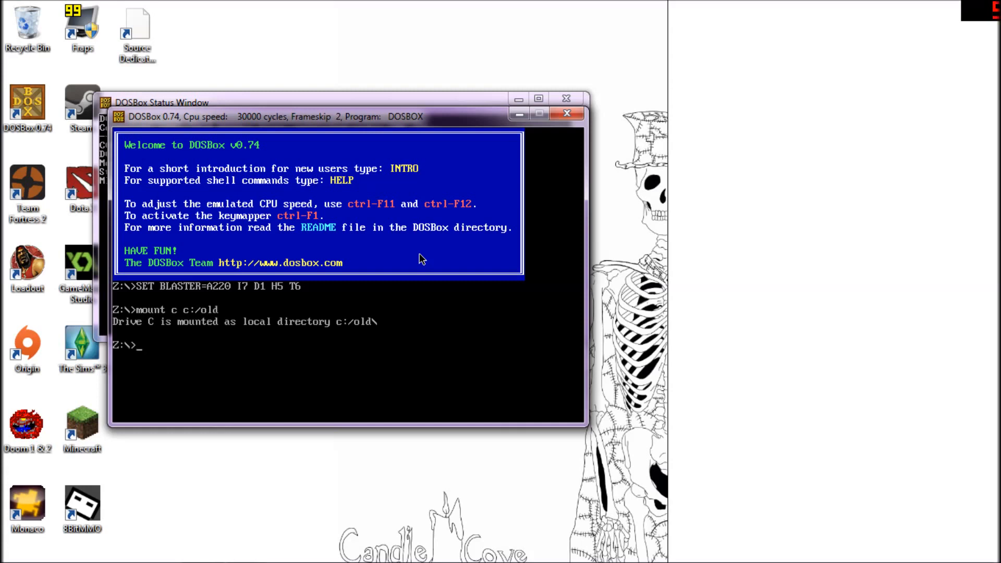
type("c:/")
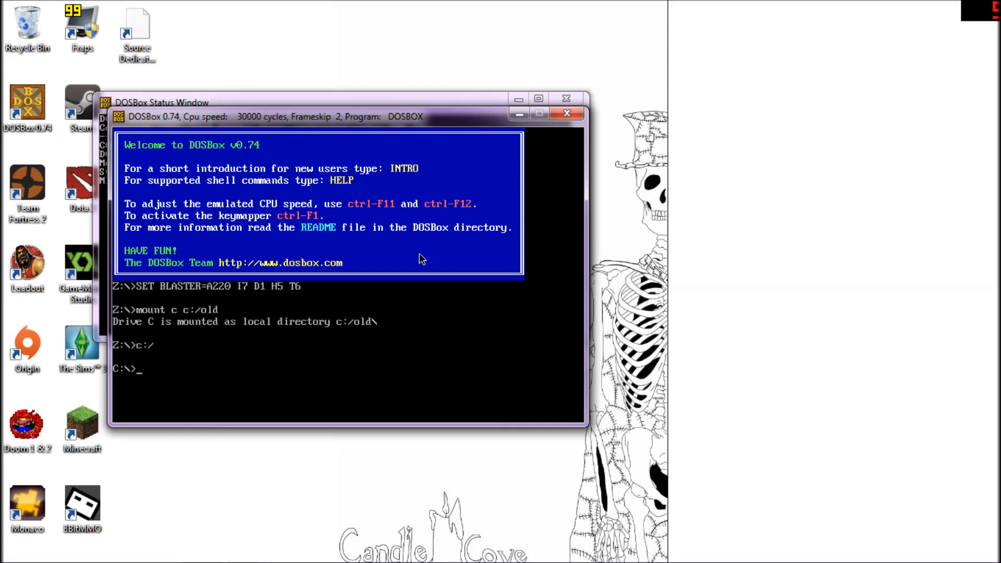
type("cd doom")
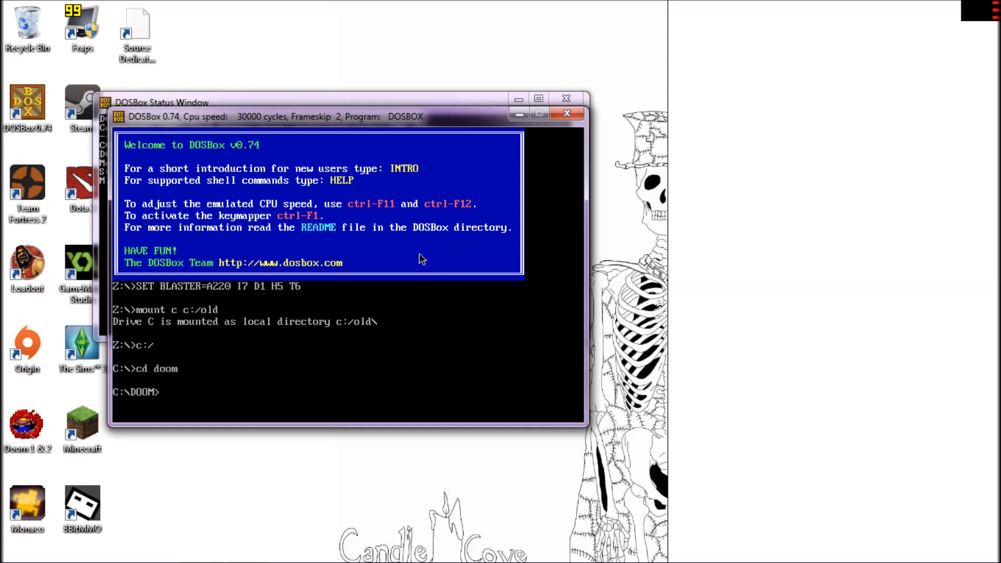
type("dir")
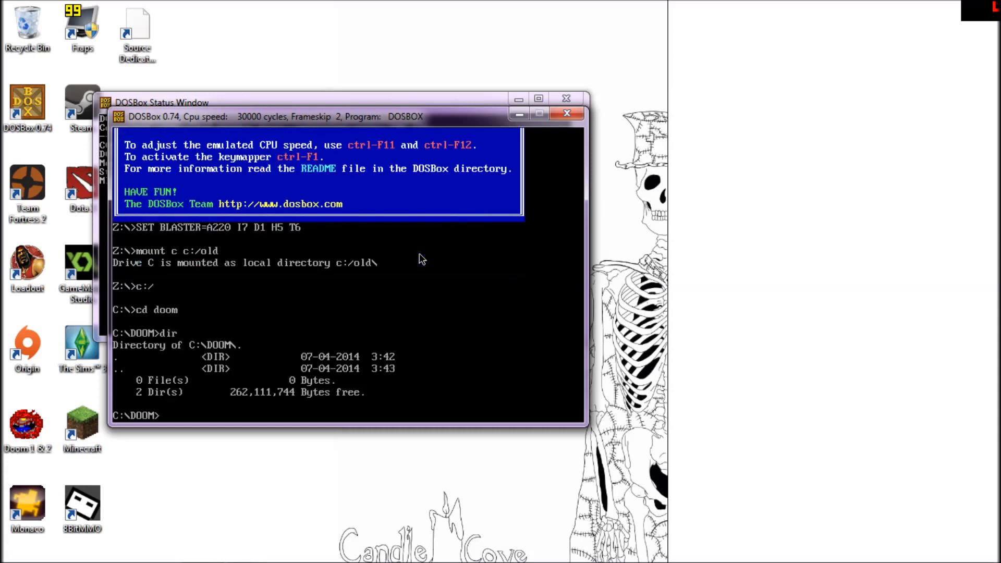